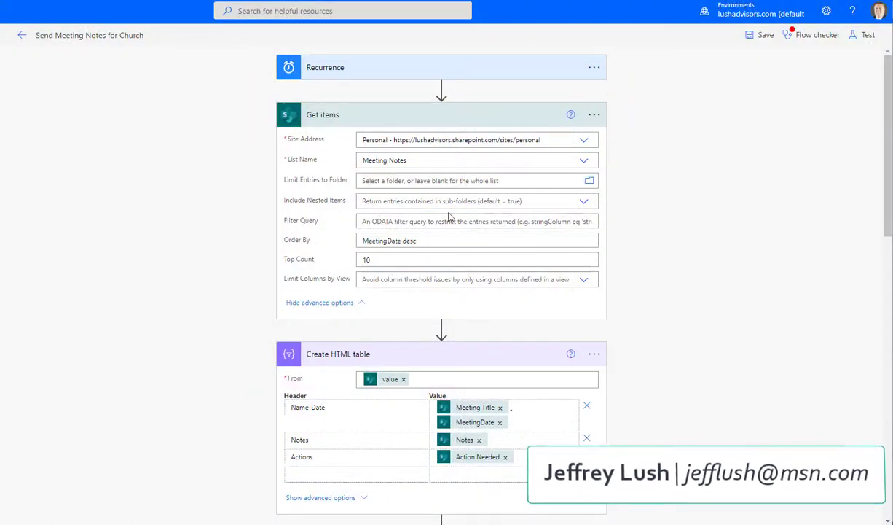
Open the Subject's formatDateTime(utcNow(), 'dd-MM-yyyy') expression in Send an email (V2)
{"action": "scroll", "scroll_direction": "down", "scroll_amount": 3}
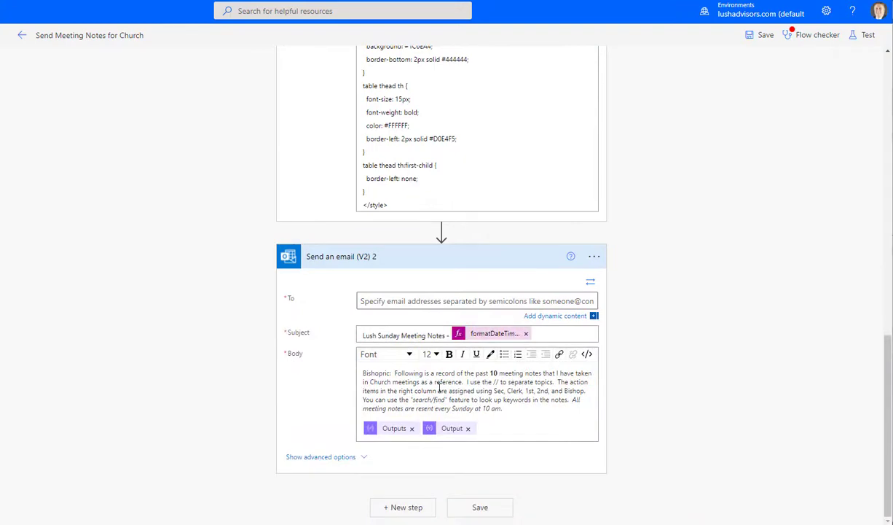
{"action": "scroll", "scroll_direction": "up", "scroll_amount": 3}
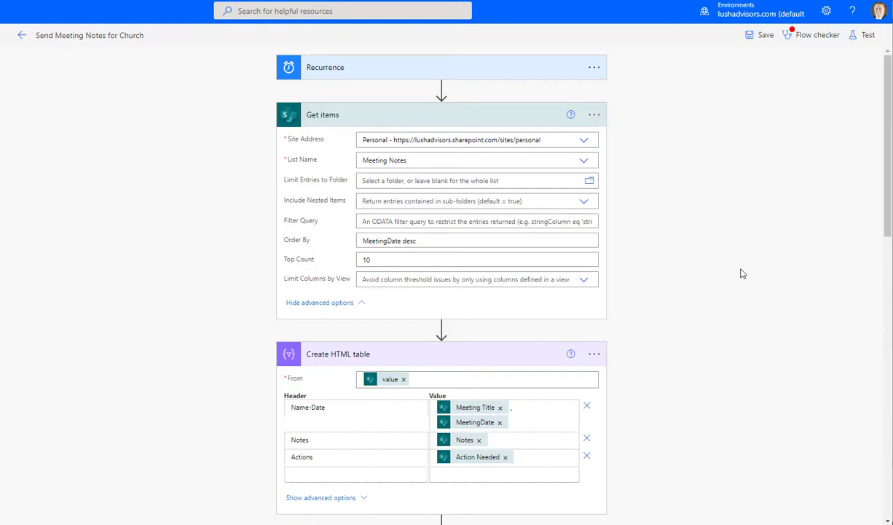
{"action": "mouse_move", "coordinate": [711, 247]}
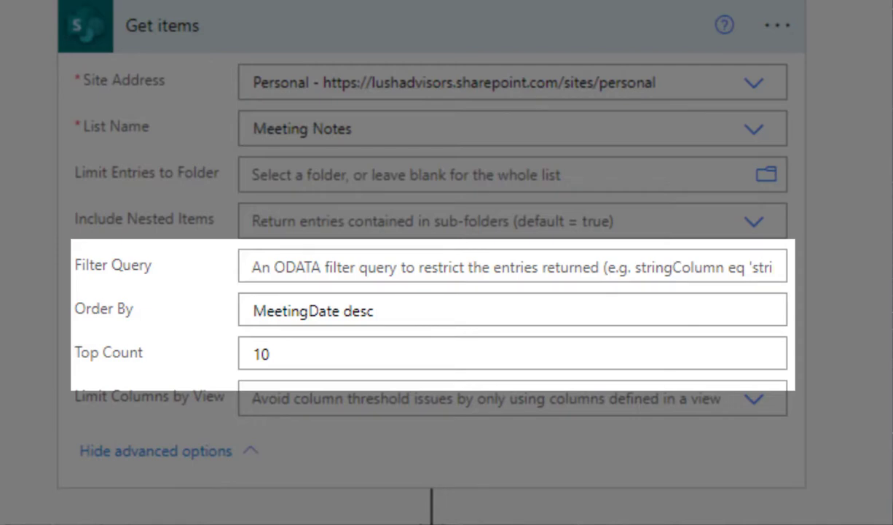
{"action": "scroll", "scroll_direction": "down", "scroll_amount": 3}
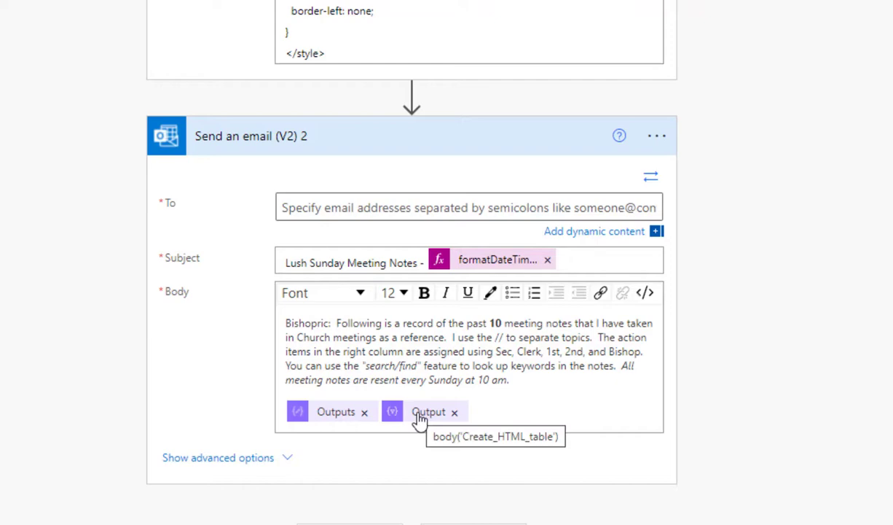
{"action": "left_click", "coordinate": [500, 260]}
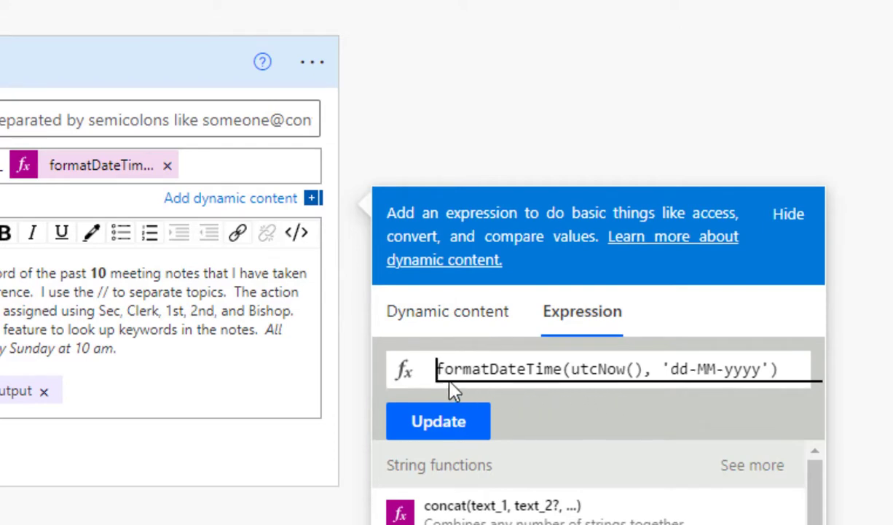